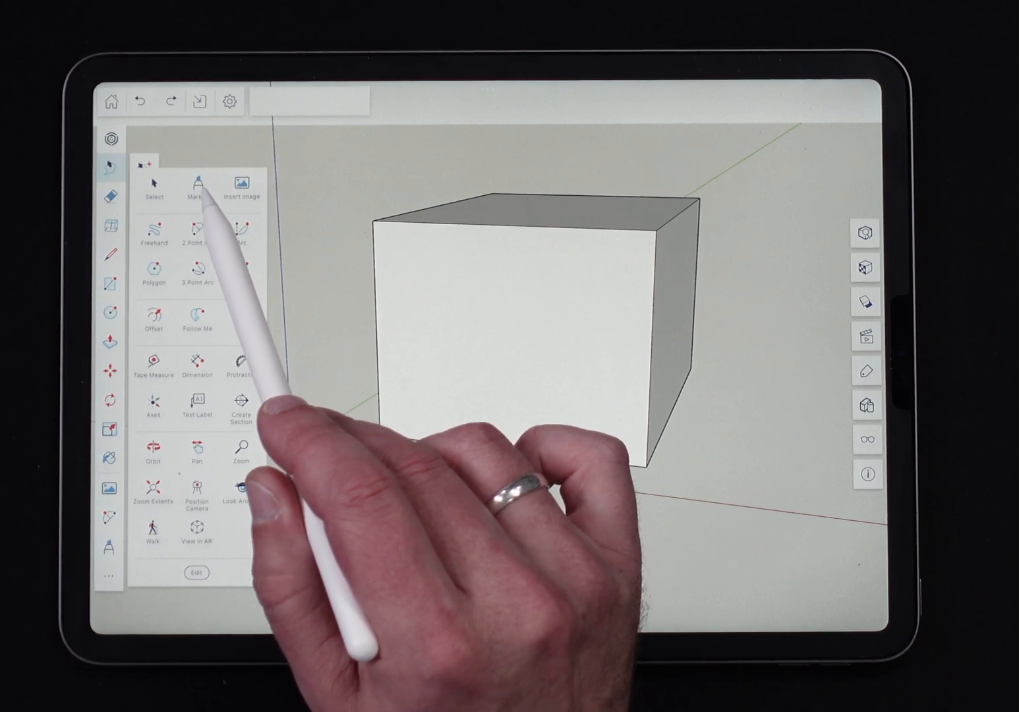
Enter Markup mode and sketch yellow freehand loops across the front of the box
click(196, 191)
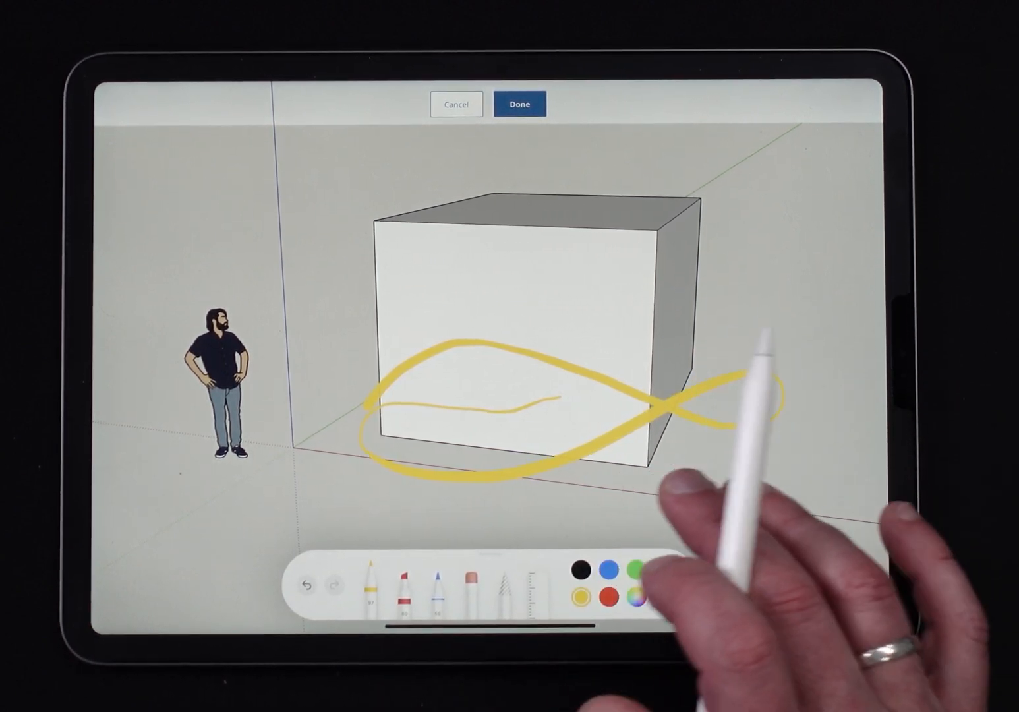
Undo the yellow loops, then sketch a red window labelled WINDOW and a blue door on the box front
click(313, 582)
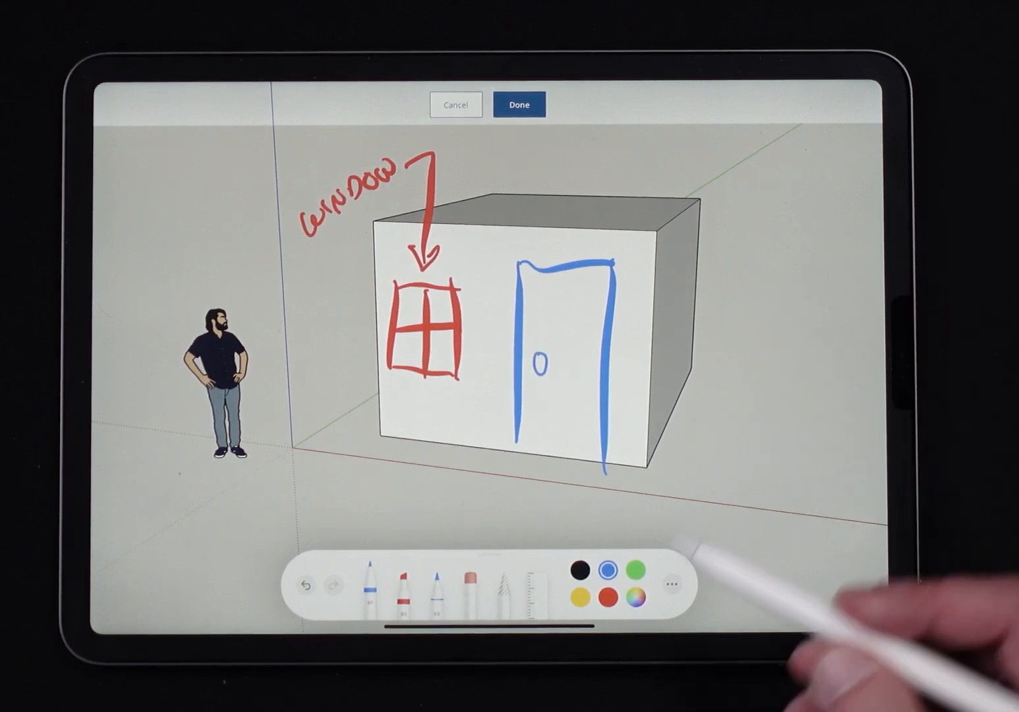
Switch to the green pen, draw a window on the right face and colour the figure's shirt green
click(632, 569)
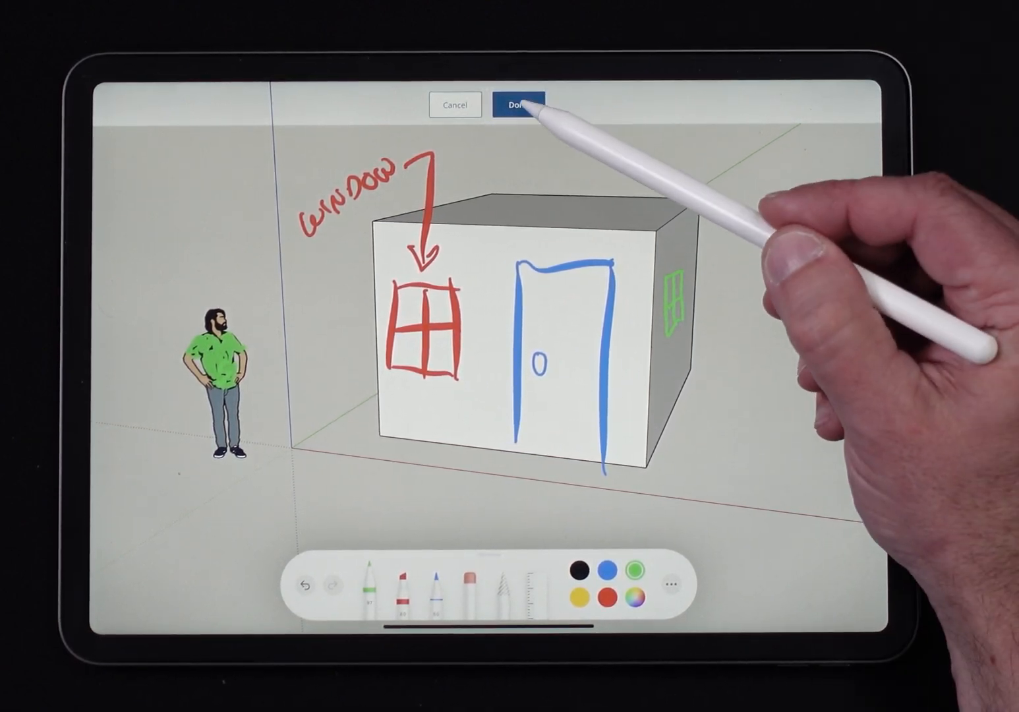
Save the sketches as a new dated markup scene, then switch back to the unmarked Scene 1
click(519, 105)
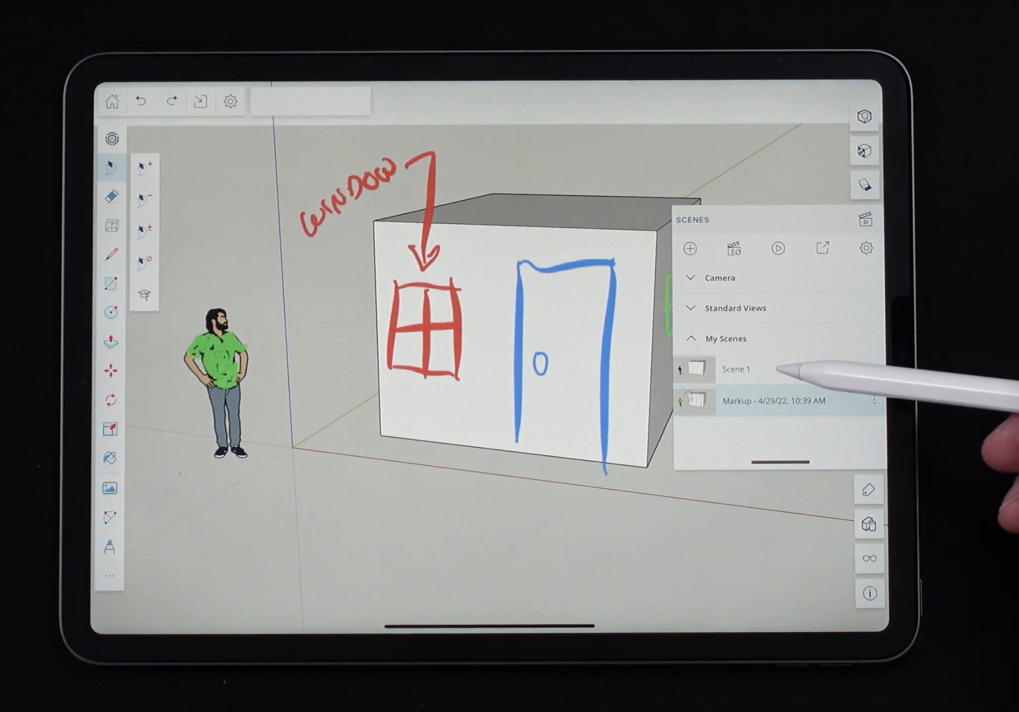
click(745, 369)
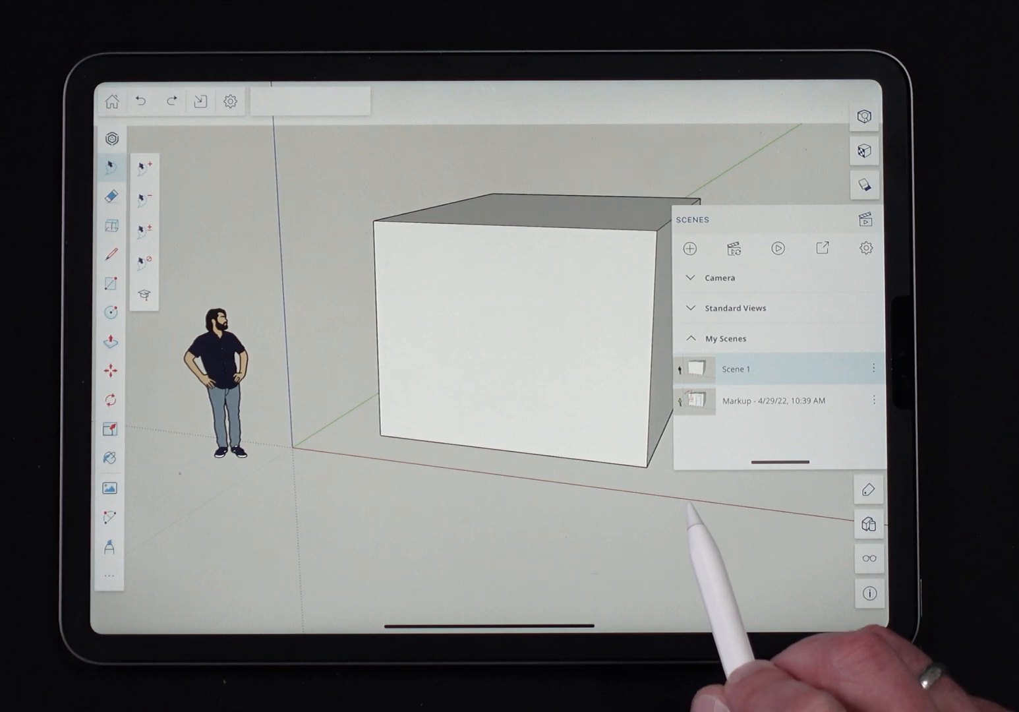
Return to the saved markup scene and orbit the box so the sketches drop out of view
click(771, 400)
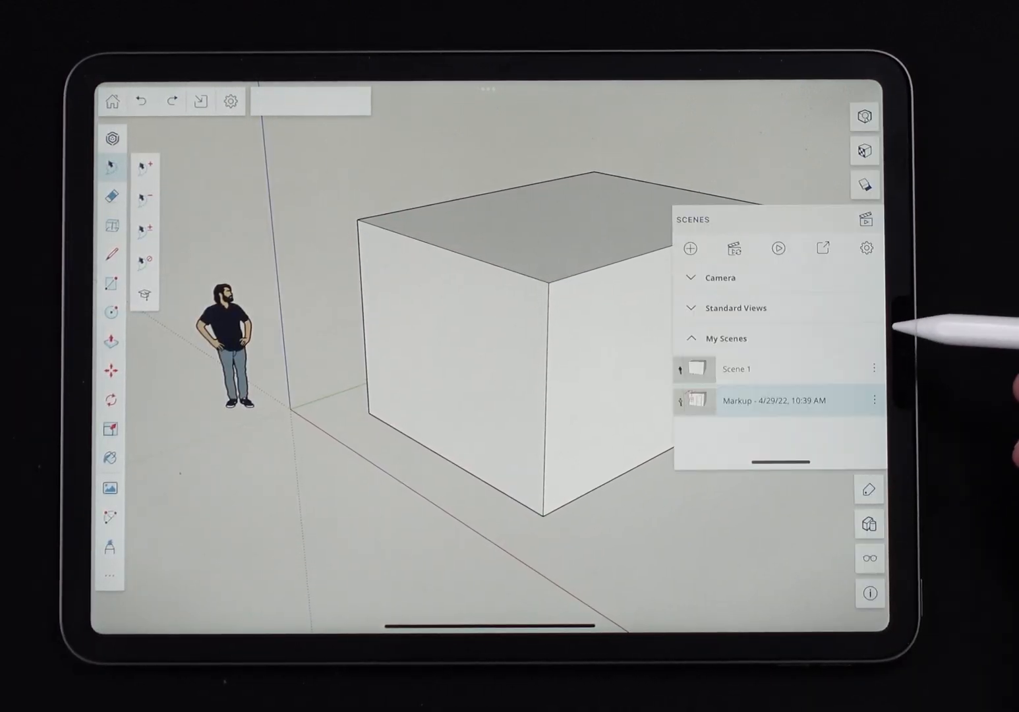
click(772, 400)
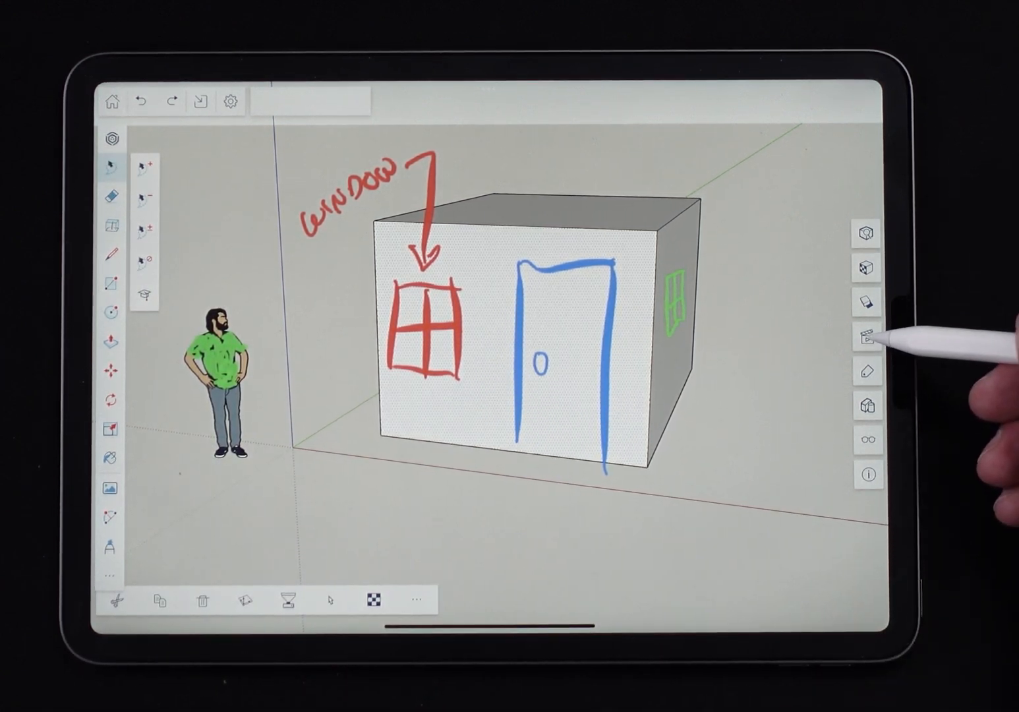
Sketch extra red window bars, doubled blue door lines and a green scribble over the figure
click(870, 334)
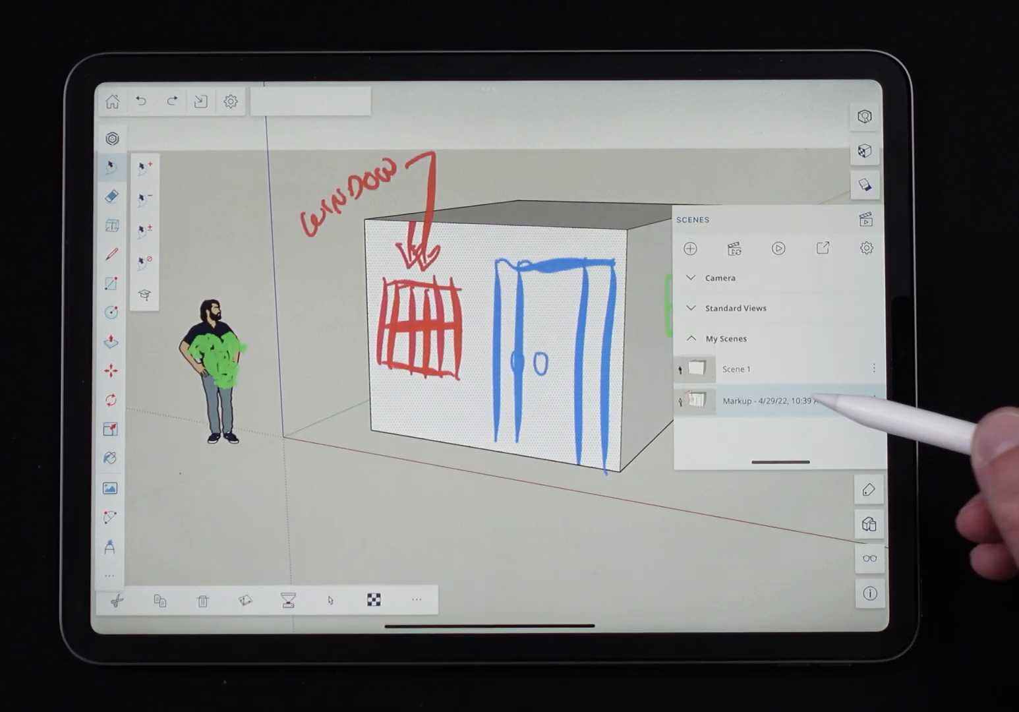
click(778, 400)
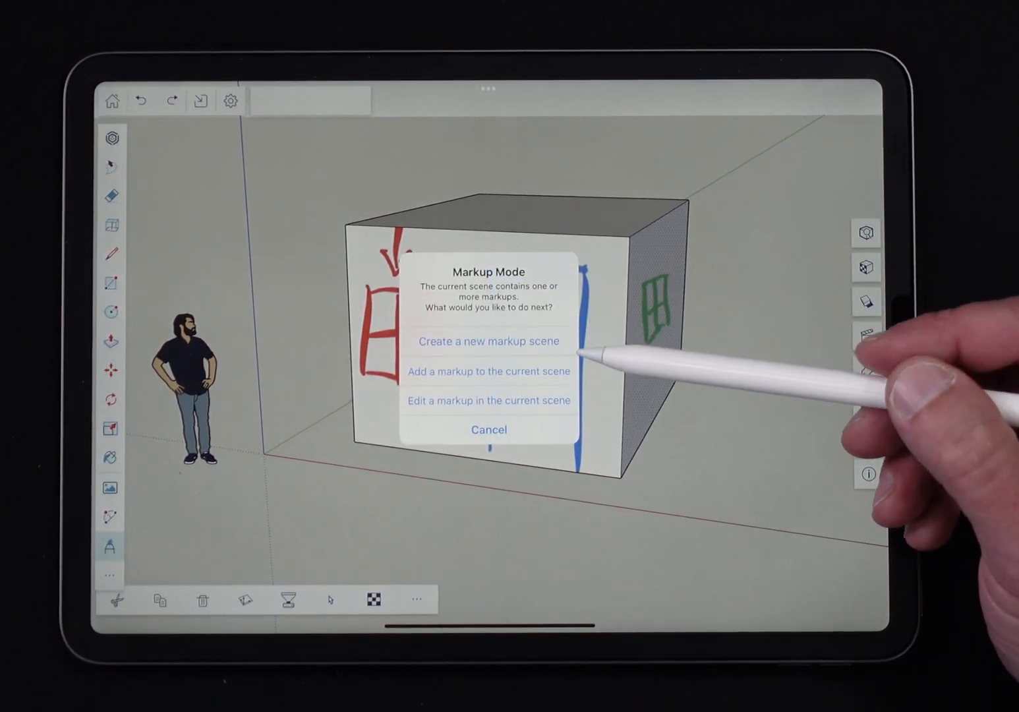
mouse_move(587, 371)
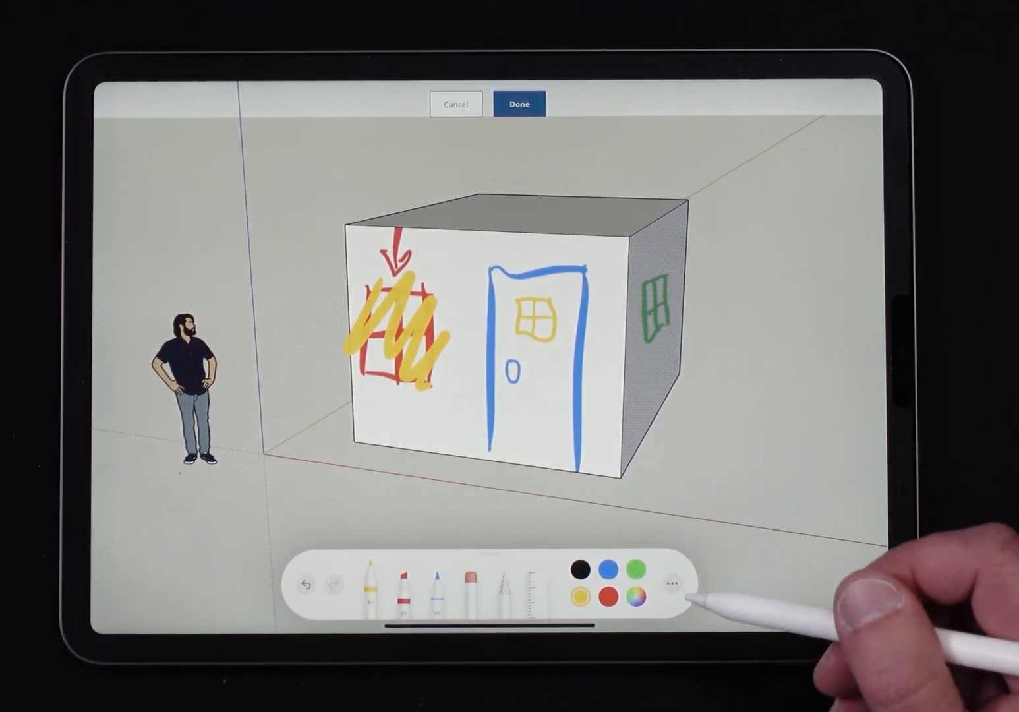
Scribble yellow over the green side window and finish the markup as a new scene
click(669, 589)
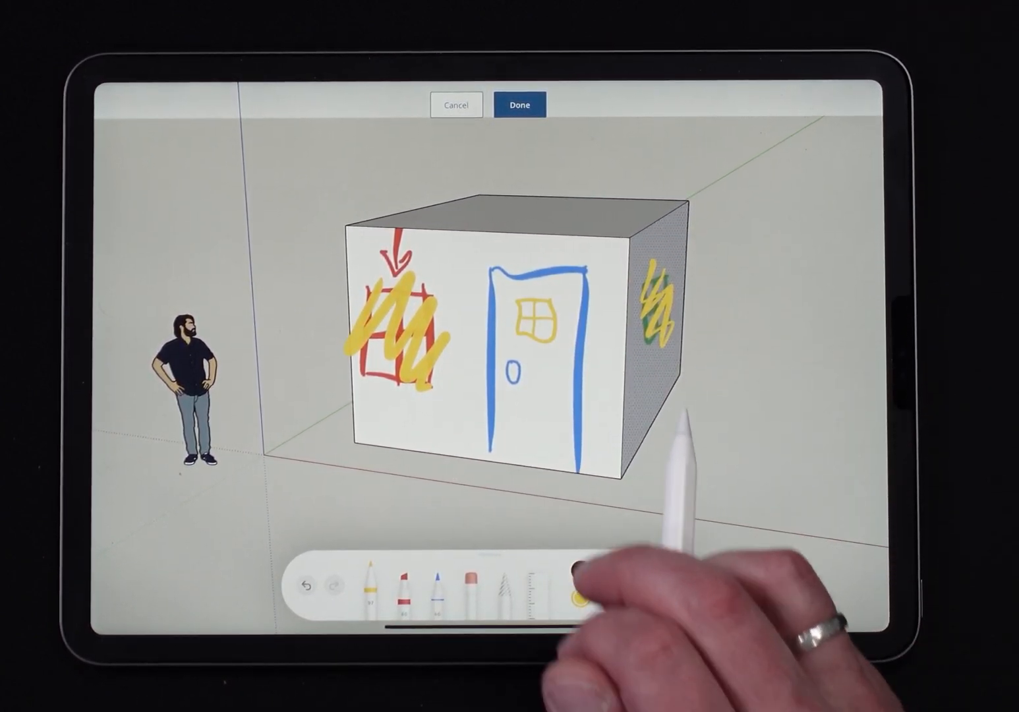
click(579, 583)
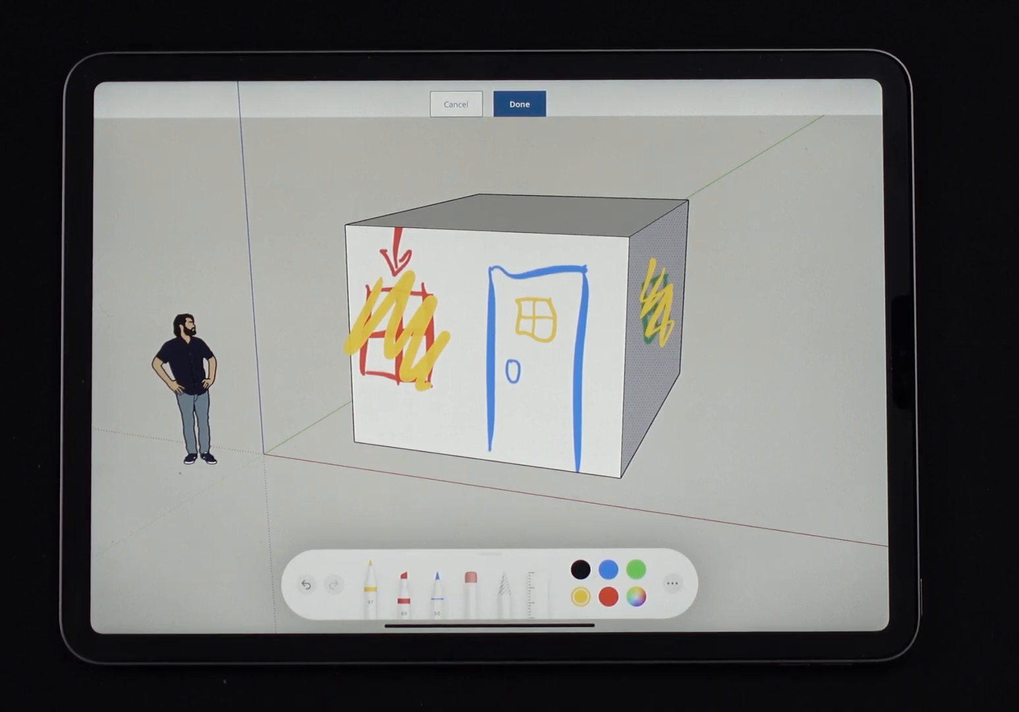
click(520, 104)
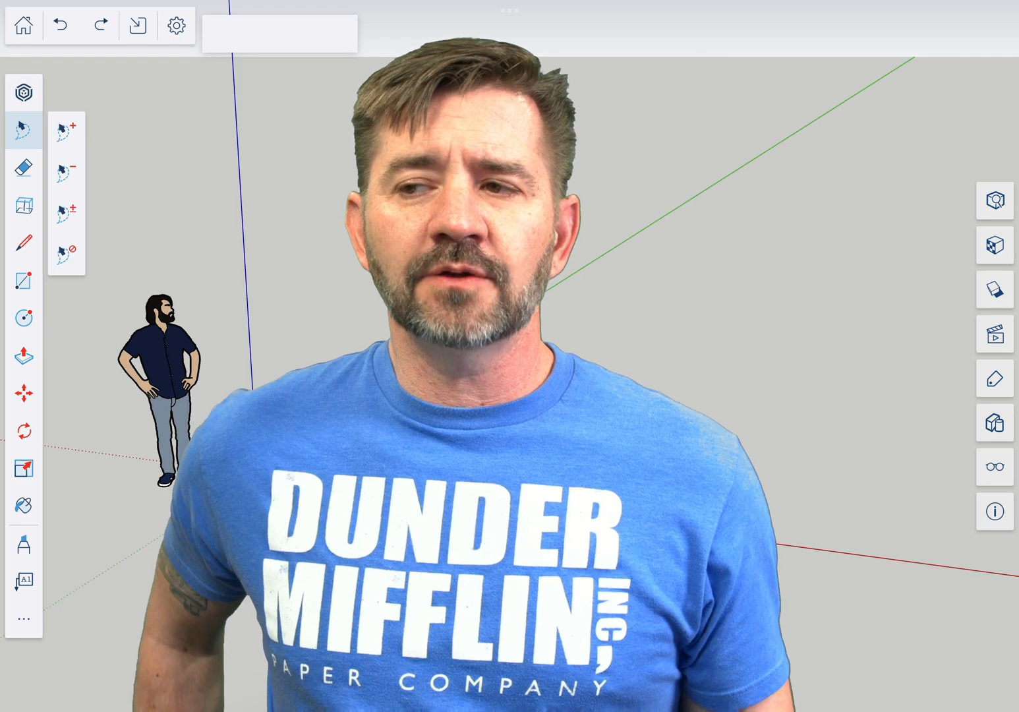